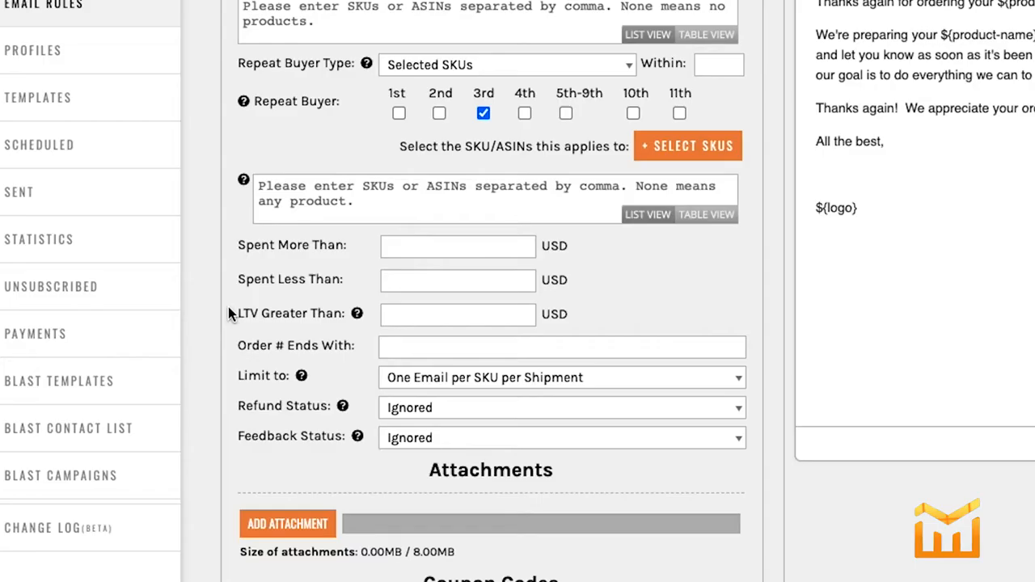
{"action": "mouse_move", "coordinate": [228, 317]}
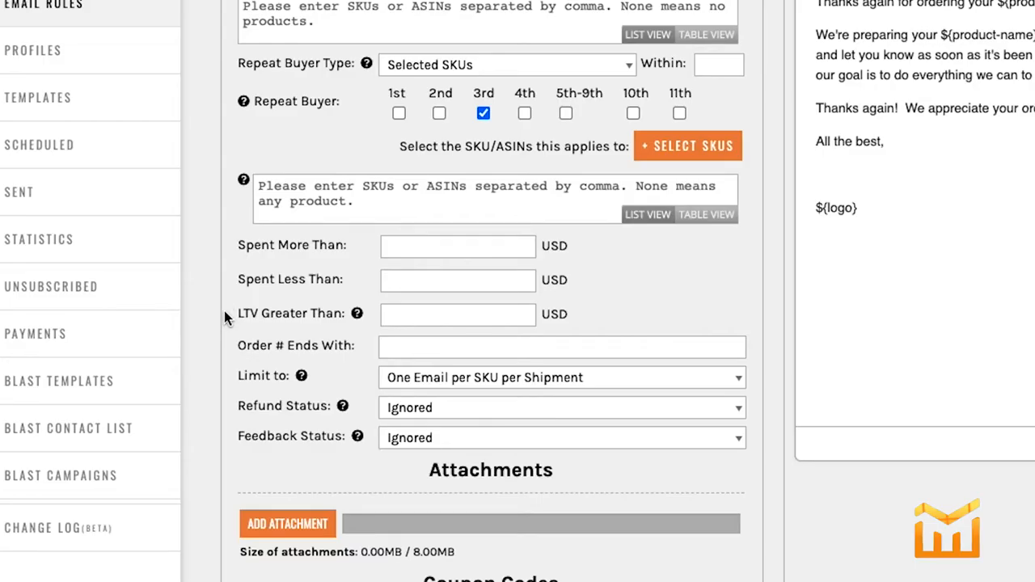
{"action": "left_click", "coordinate": [457, 314]}
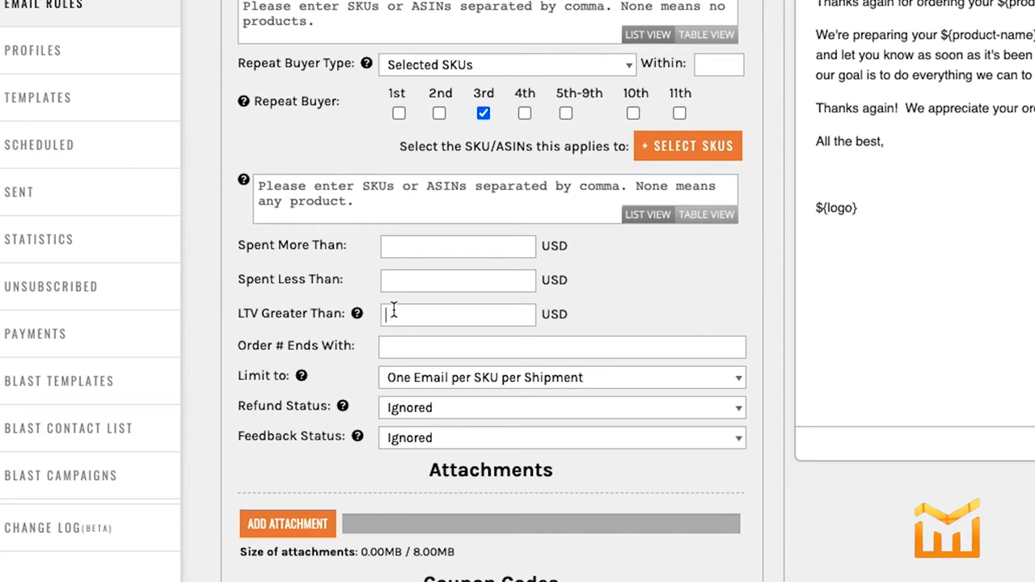